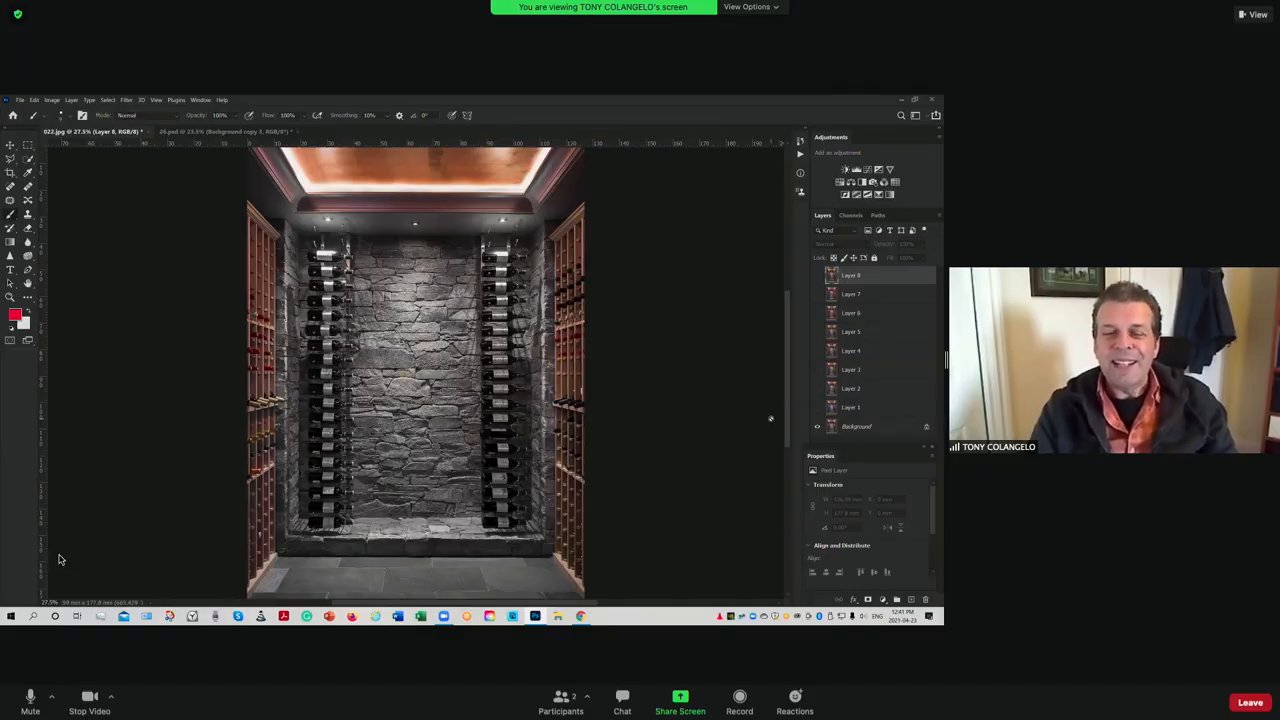
pyautogui.moveTo(63, 638)
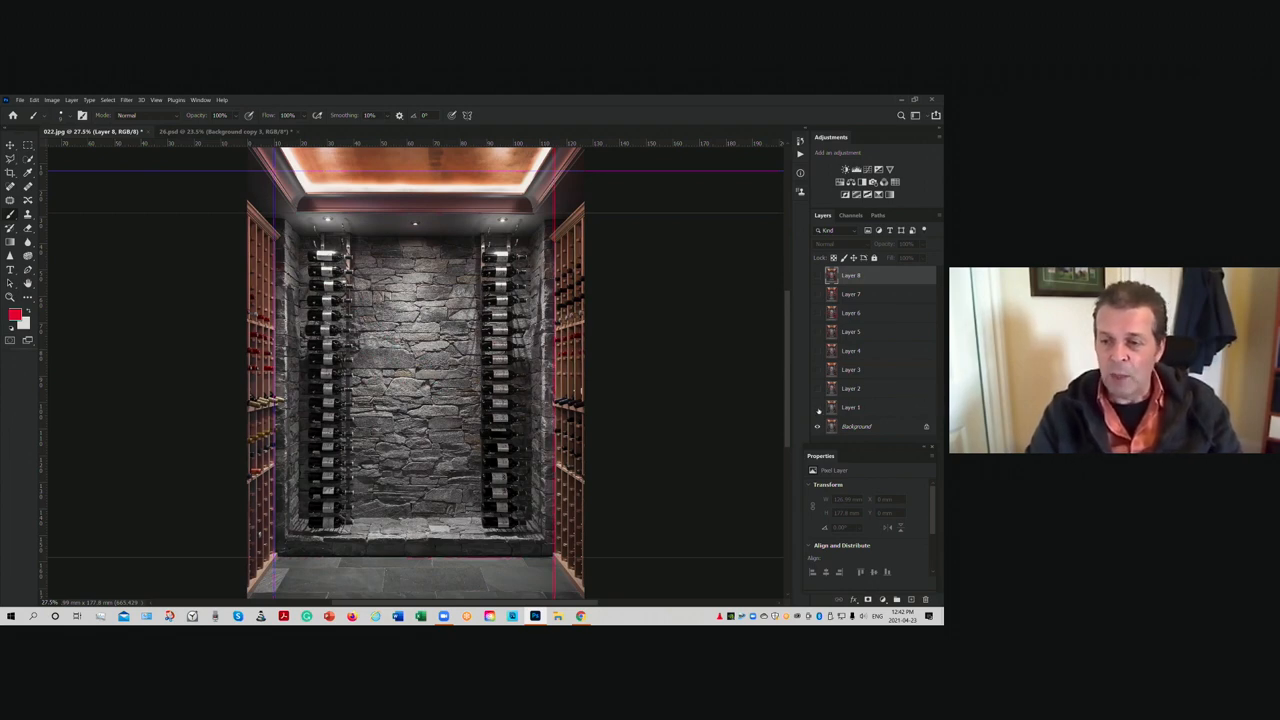
# Toggle visibility on the first hidden layer of red depth lines in the Layers panel
pyautogui.click(817, 410)
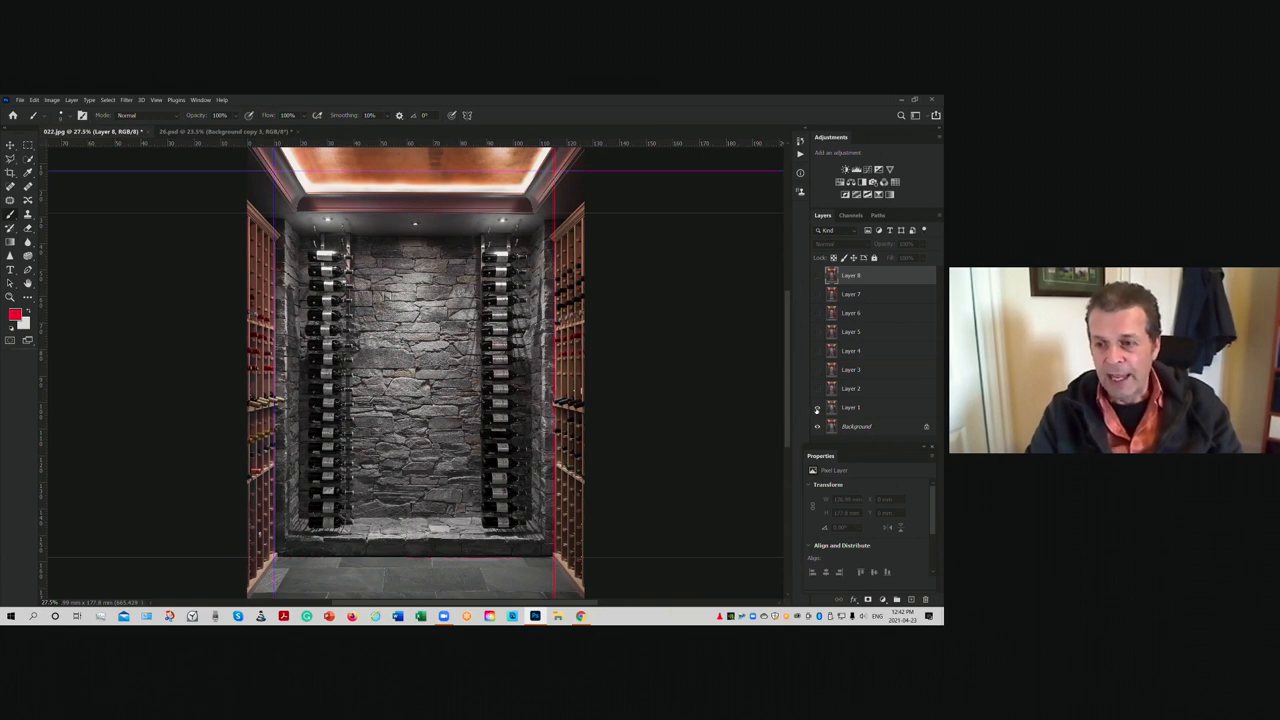
pyautogui.moveTo(684, 375)
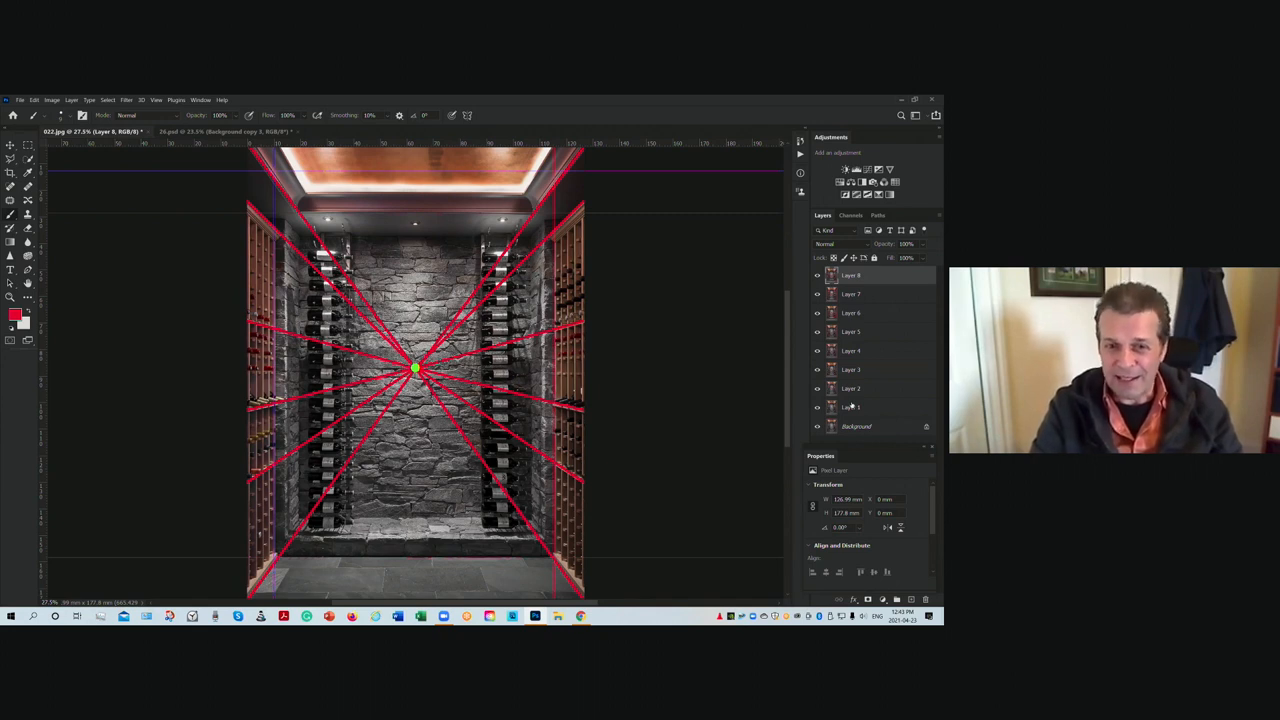
pyautogui.moveTo(60, 288)
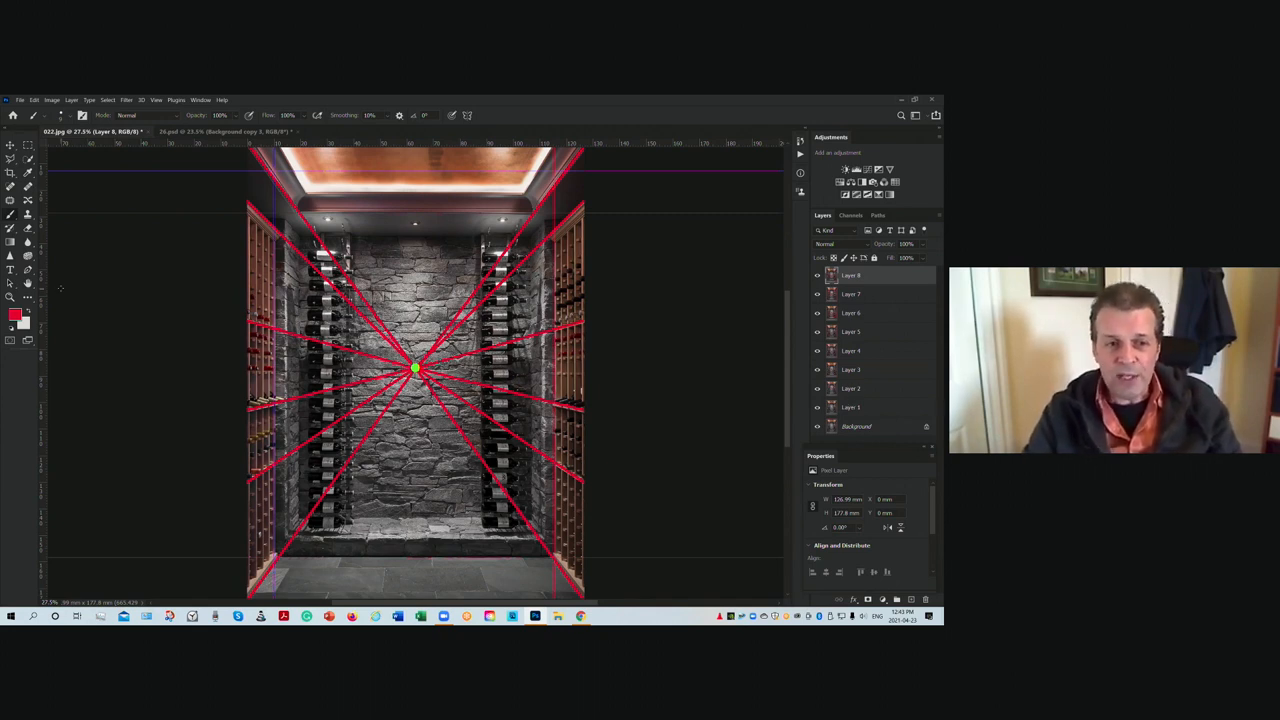